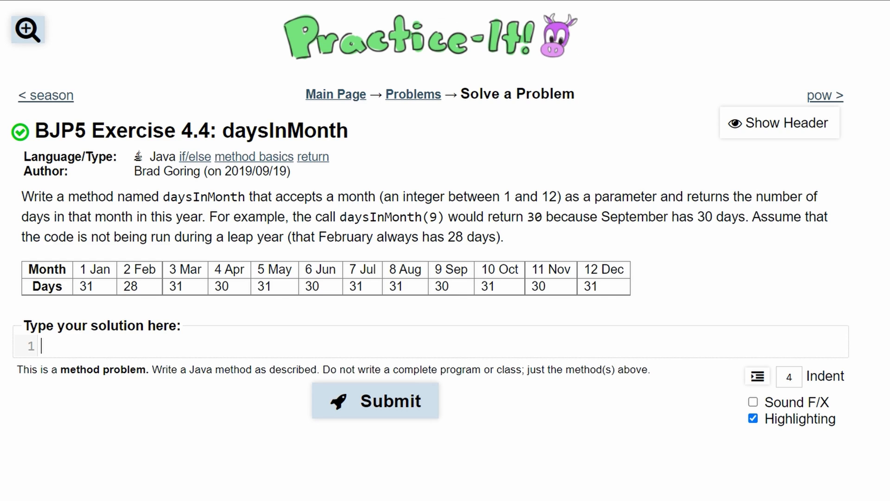
# Step: Write the empty method header public static int daysInMonth(int m) with its braces
pyautogui.write('public s')
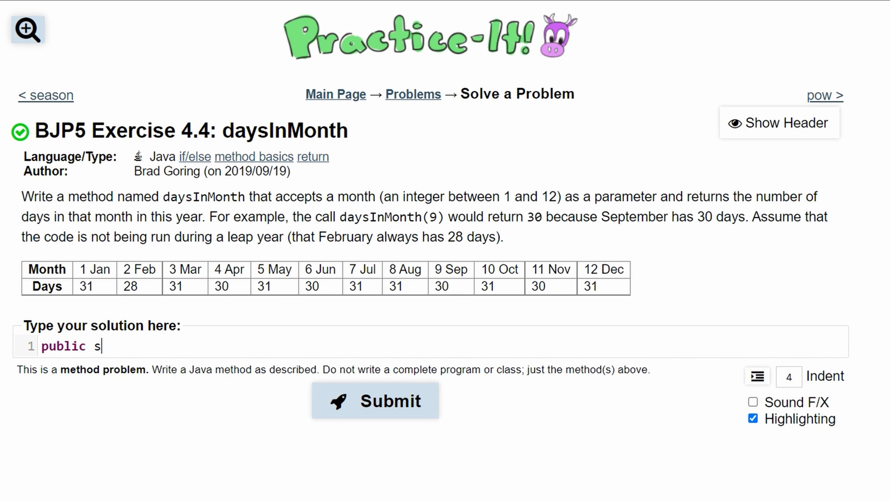
pyautogui.write('tatic int')
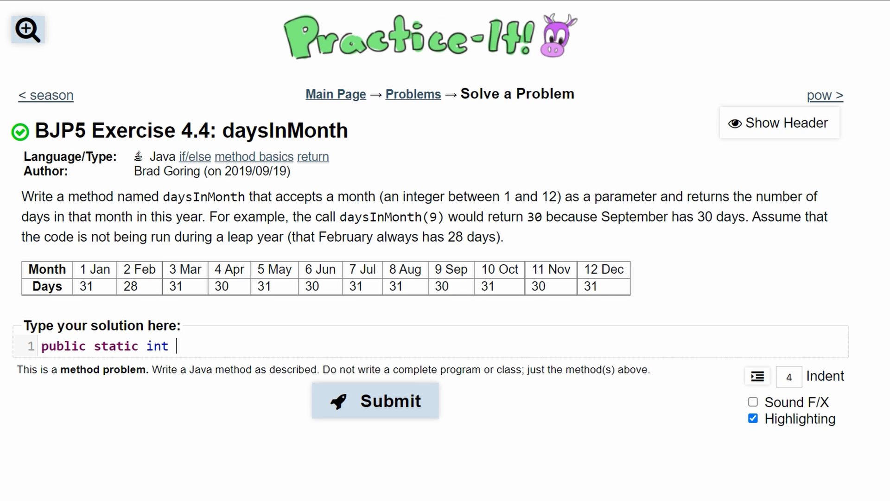
pyautogui.write('daysIn')
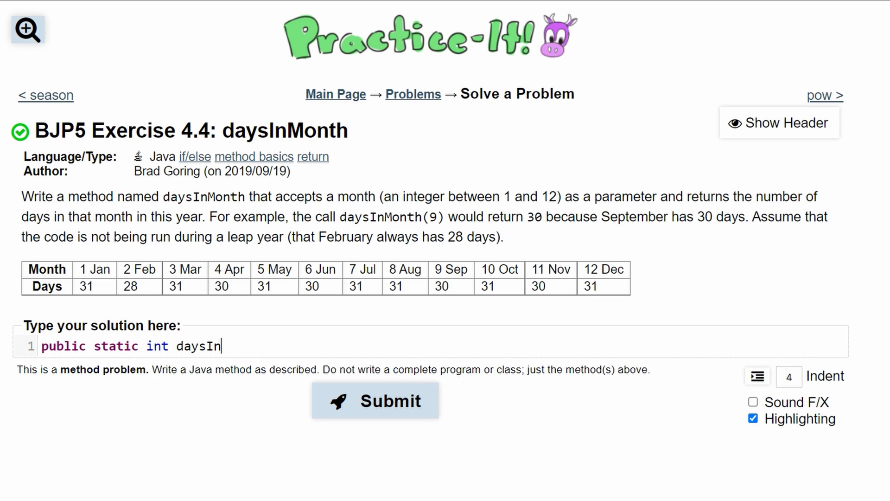
pyautogui.write('Month()')
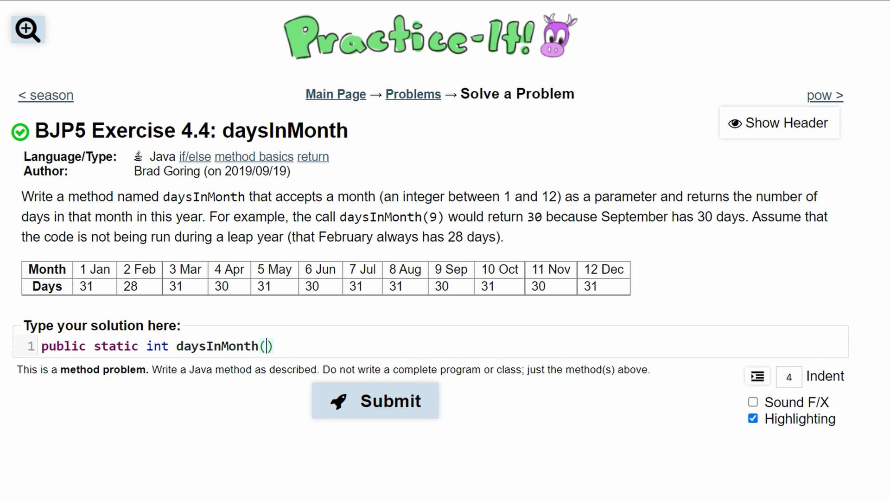
pyautogui.write('int')
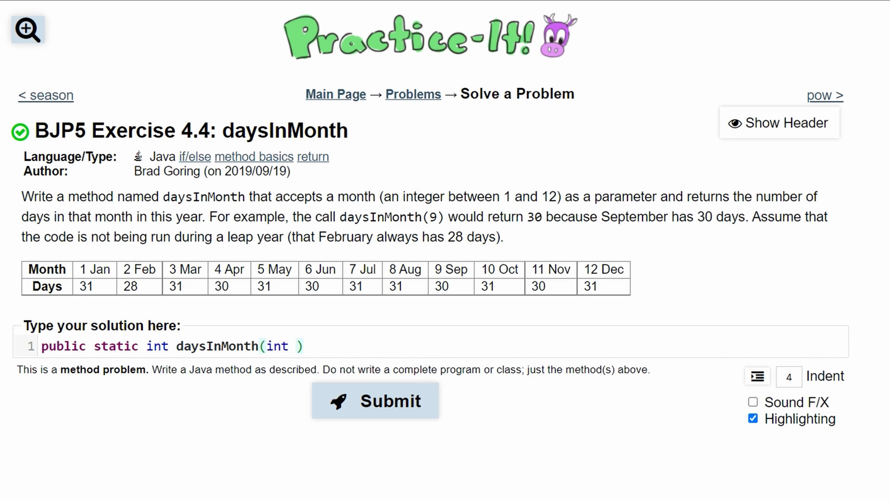
pyautogui.write('m')
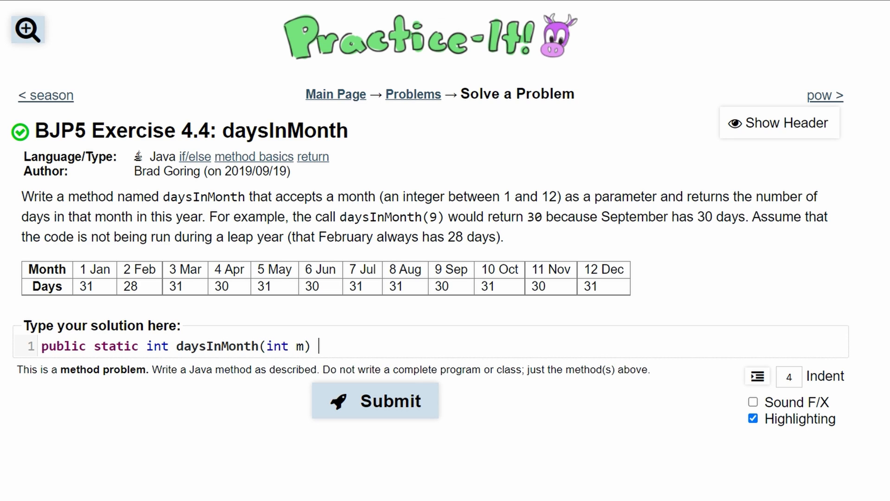
pyautogui.write('{')
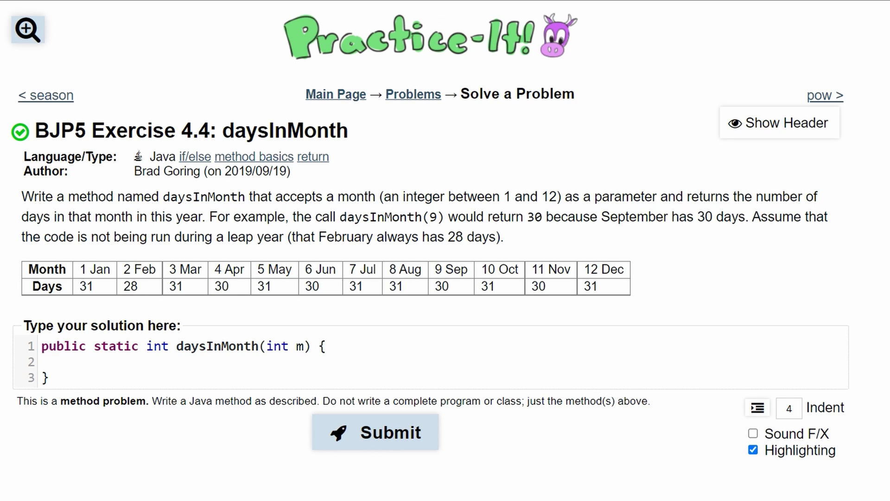
# Step: Add an if statement that returns 31 when m == 1
pyautogui.write('if(')
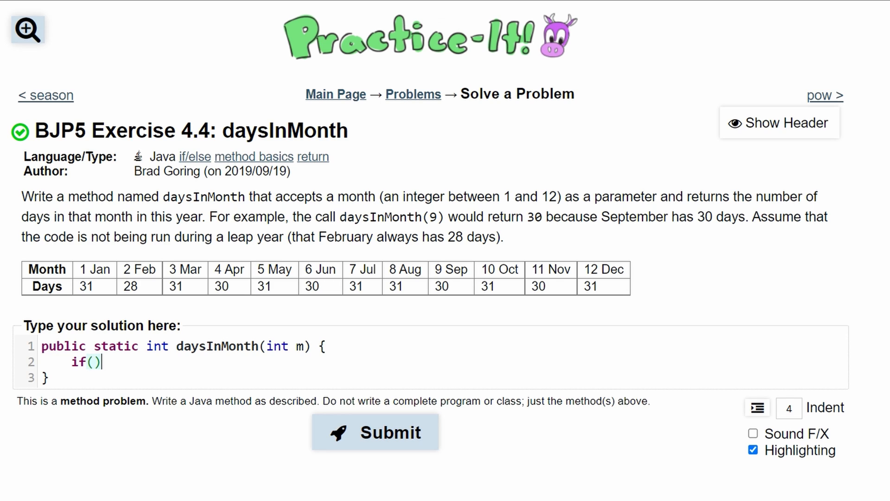
pyautogui.write('m')
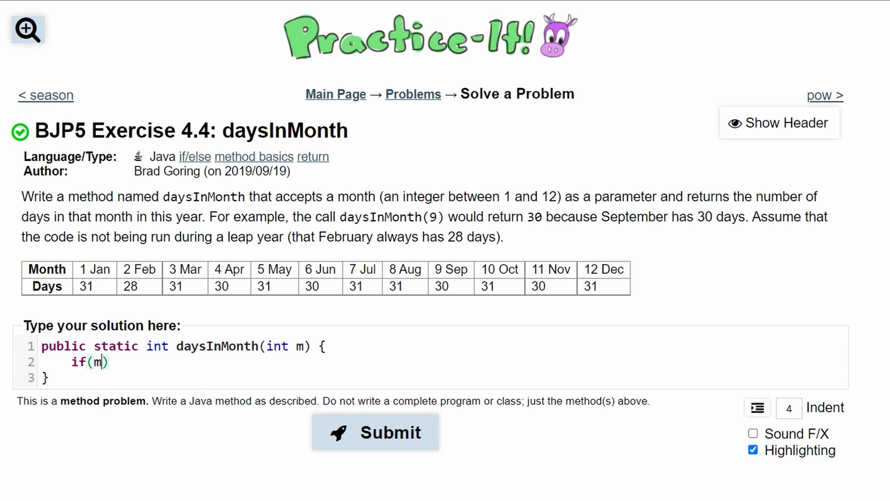
pyautogui.write('==')
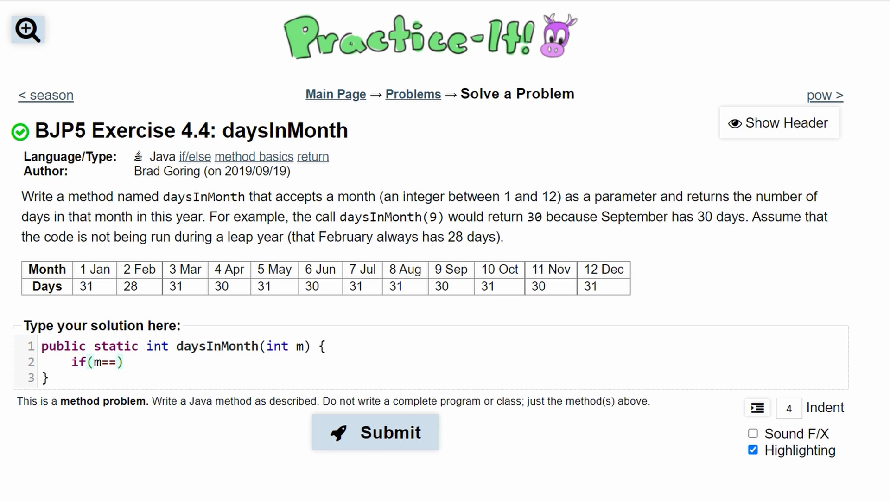
pyautogui.click(116, 362)
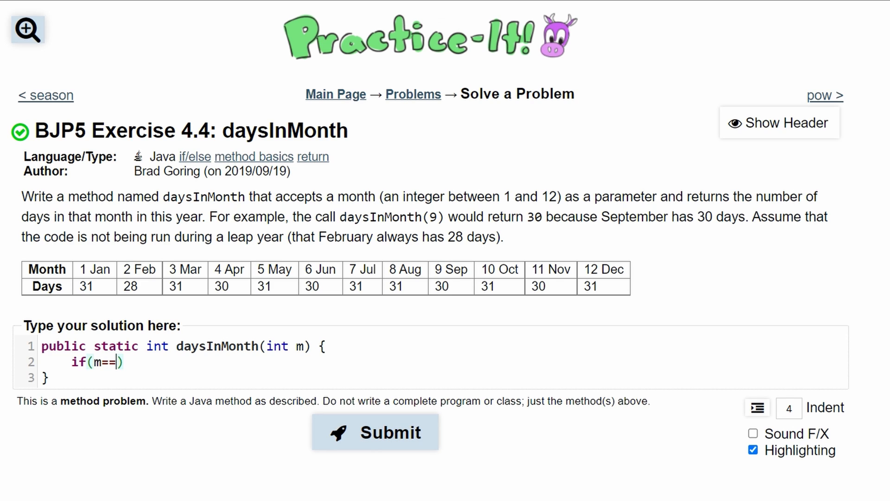
pyautogui.write('1')
pyautogui.write('return')
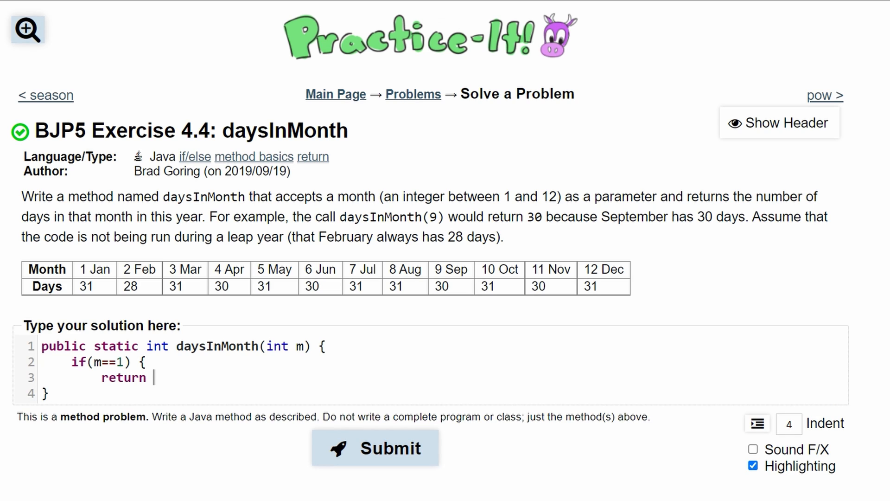
pyautogui.write('31;')
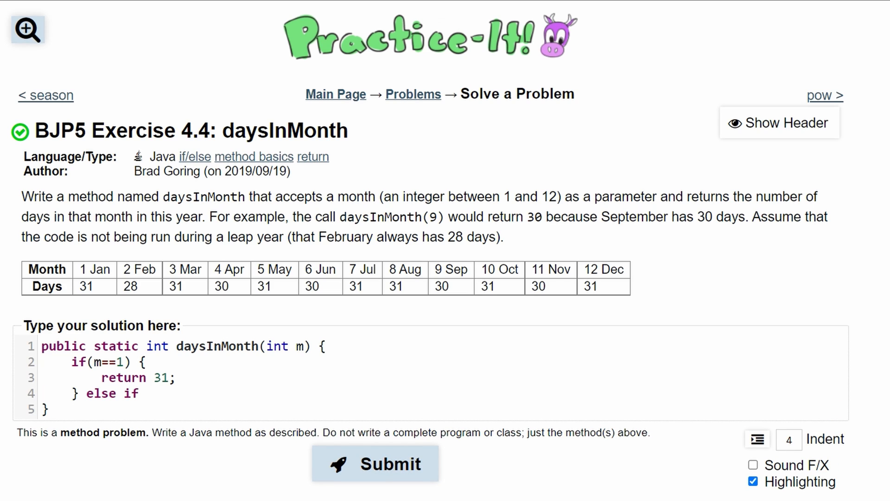
# Step: Add an else if returning 30 when m == 4, and a default return 28
pyautogui.write('()')
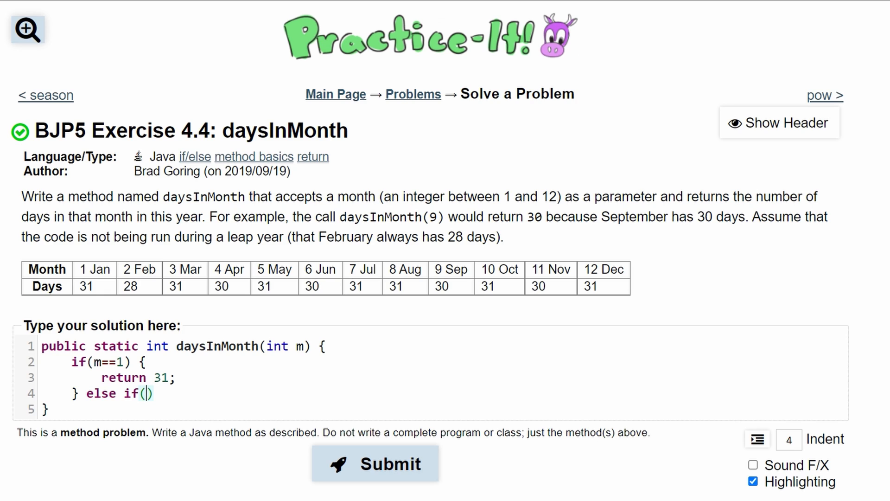
pyautogui.write('m')
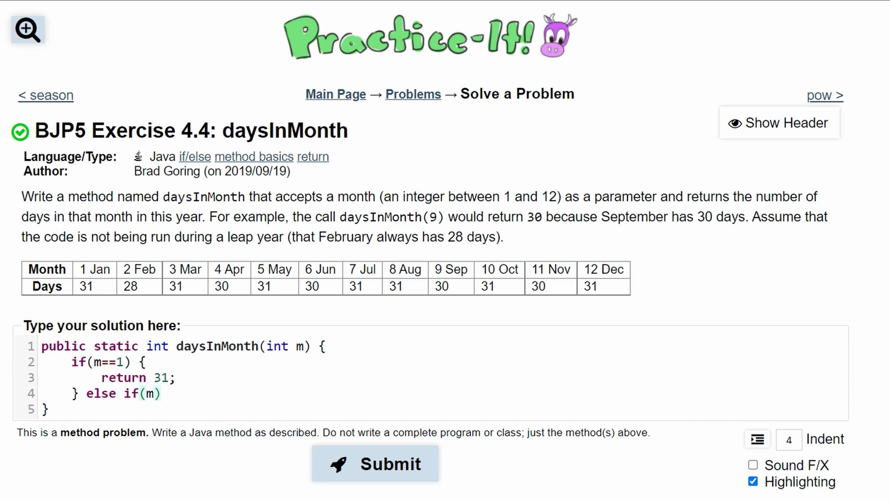
pyautogui.write('==')
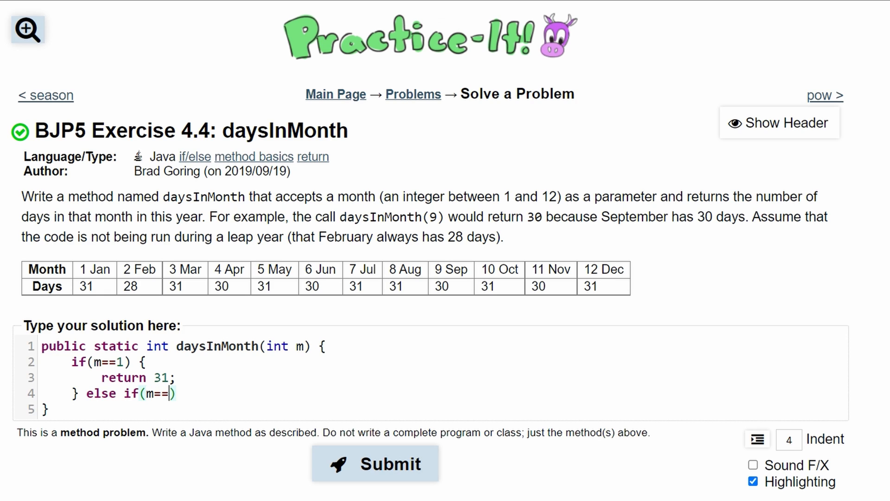
pyautogui.write('4)')
pyautogui.write('return')
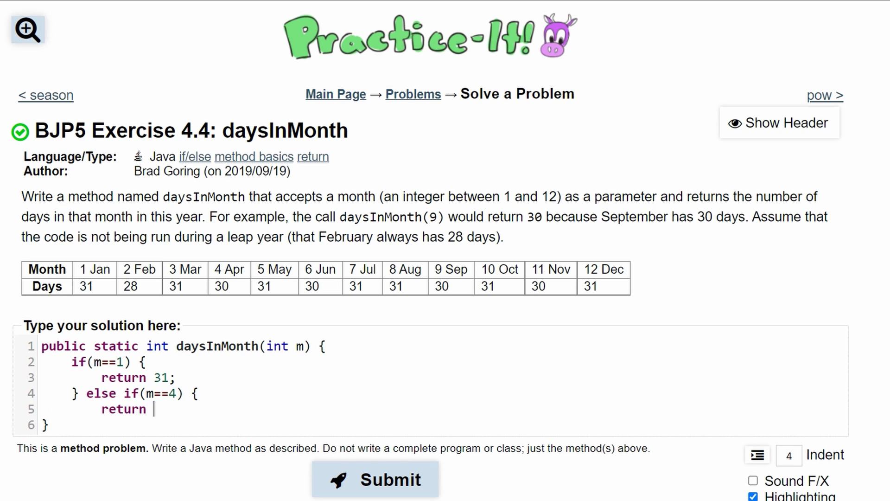
pyautogui.write('30;')
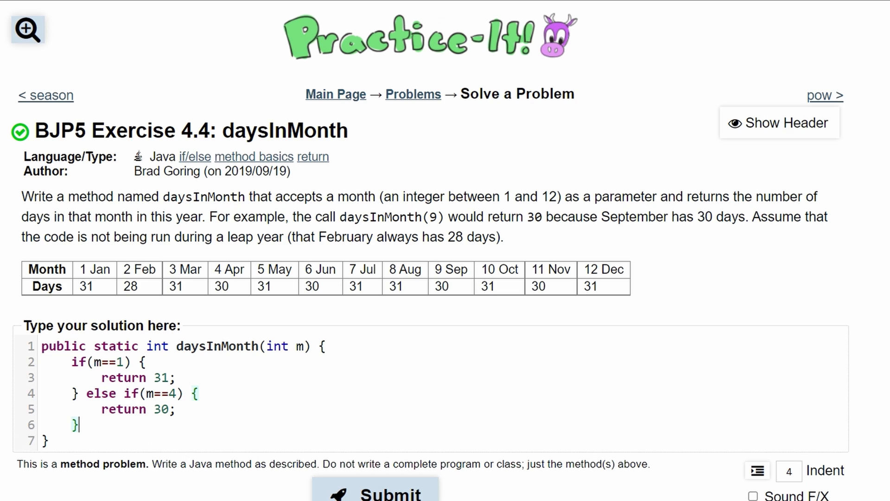
pyautogui.write('return')
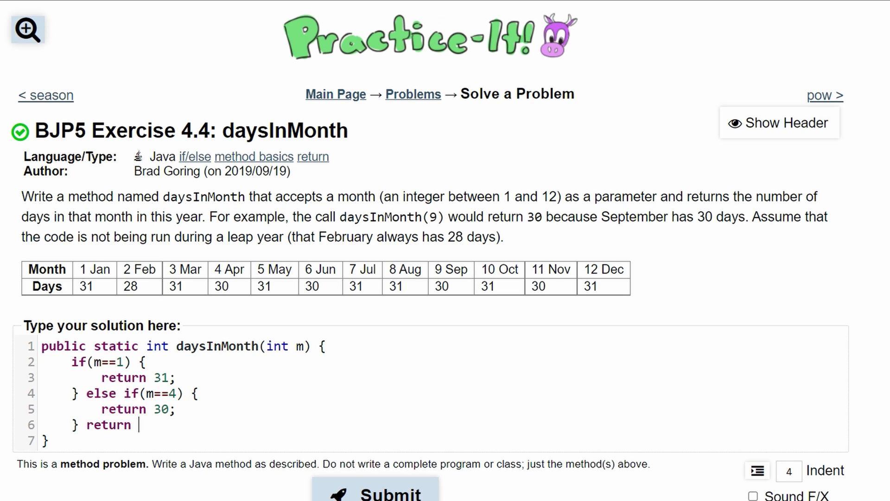
pyautogui.write('28;')
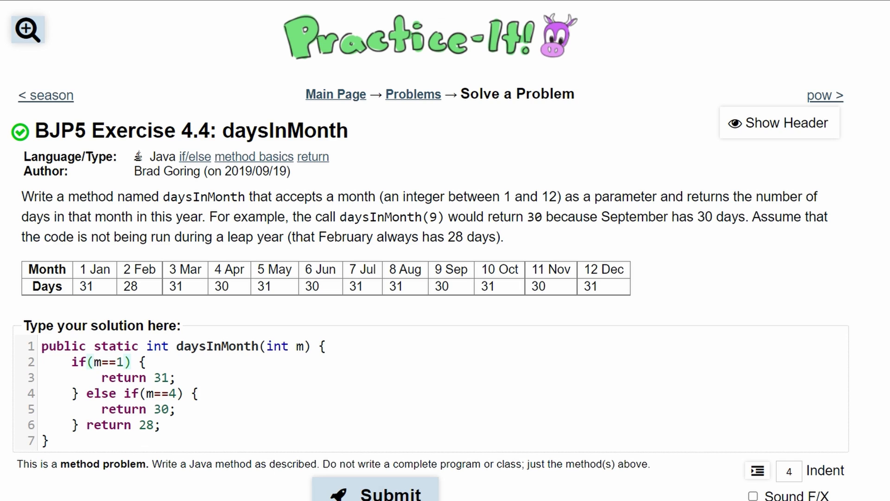
# Step: Add OR checks for the other 31-day months and months 6, 9, 11, then submit
pyautogui.write('|| m==6 || m==')
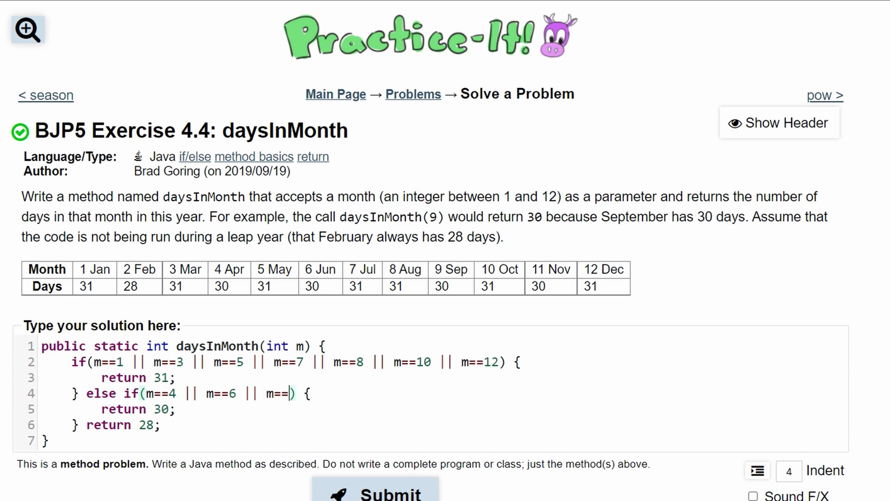
pyautogui.write('9 || m==11')
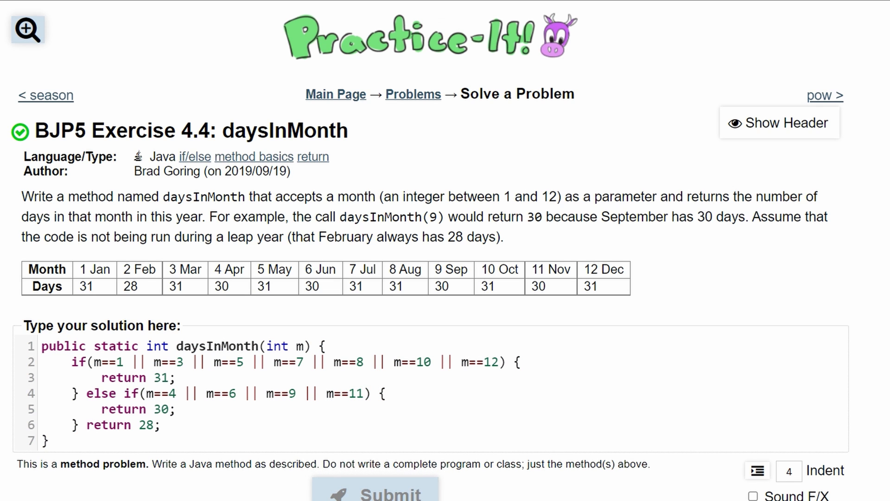
pyautogui.click(375, 490)
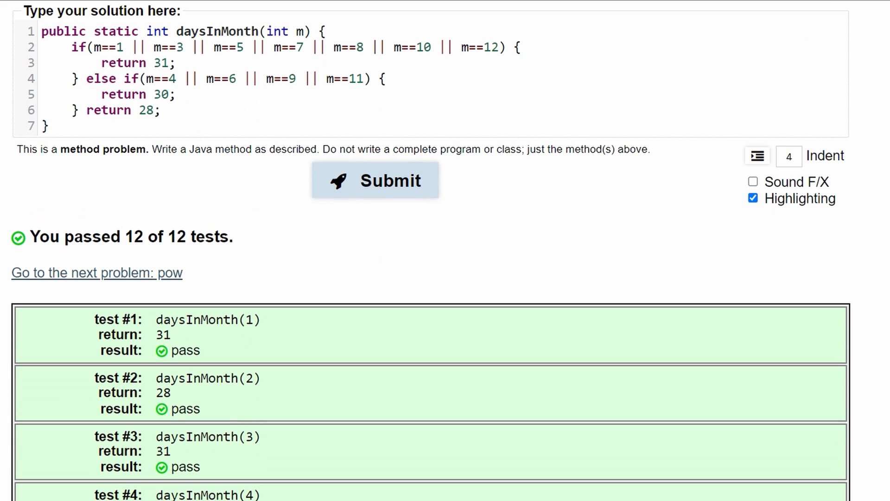
pyautogui.scroll(3)
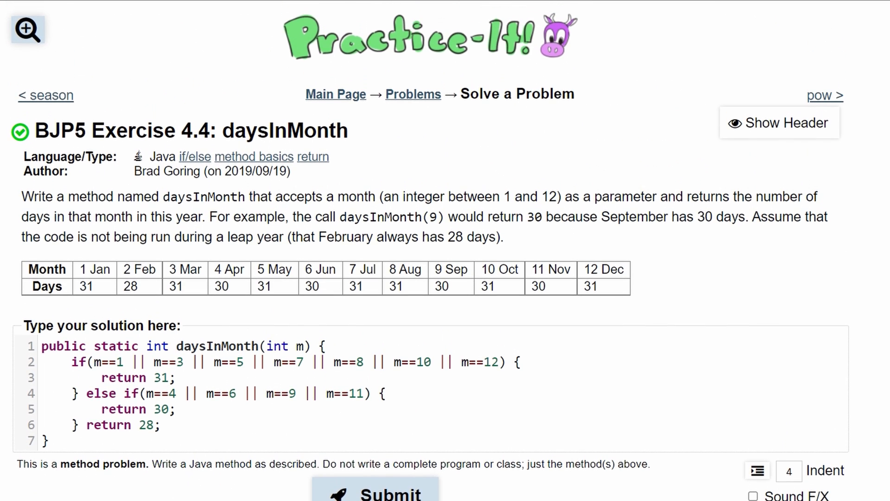